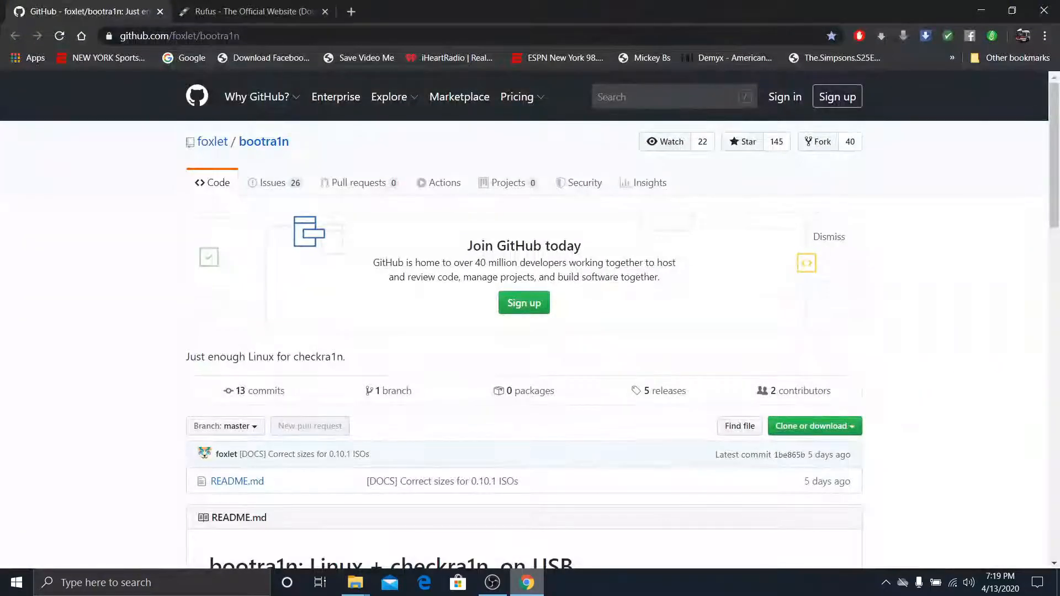
- Glance at the Rufus site tab, then scroll the bootra1n repository README
left_click(252, 11)
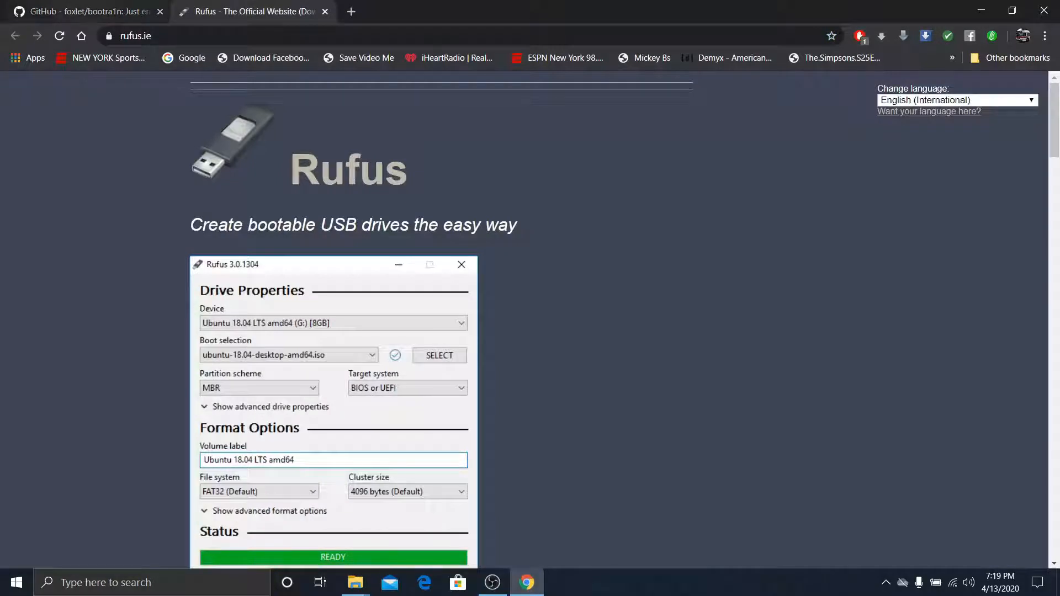
left_click(88, 11)
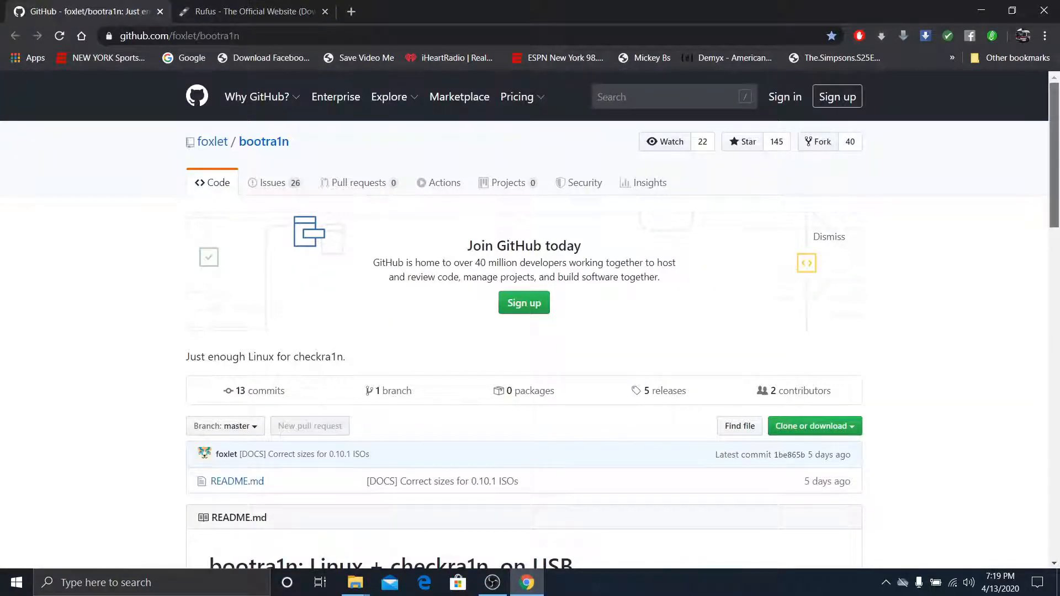
scroll("down", 3)
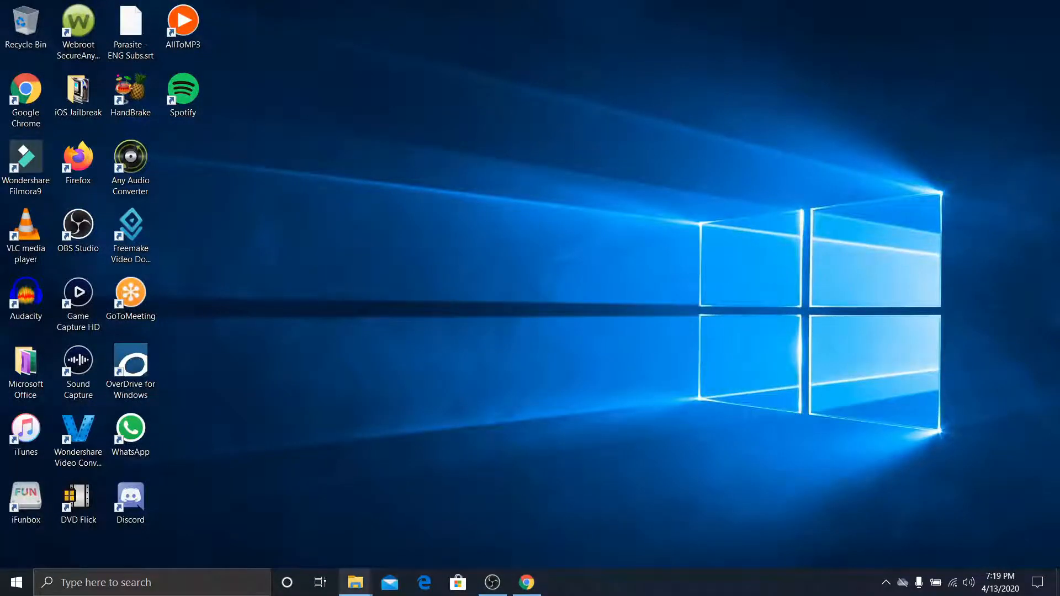
- Open the iOS Jailbreak folder in File Explorer, then return to the Rufus tab in Chrome
left_click(355, 582)
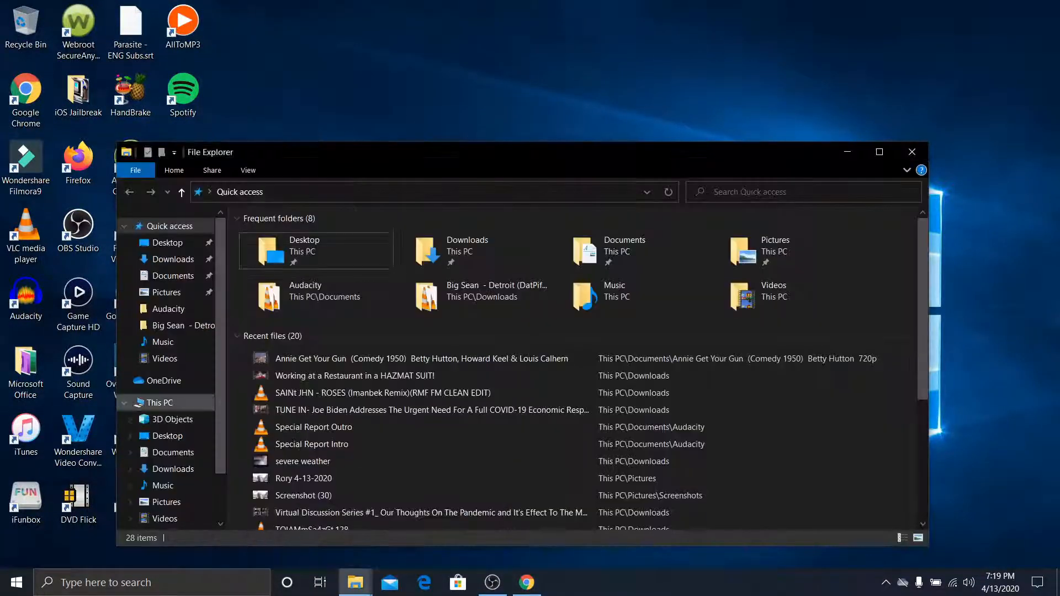
right_click(169, 226)
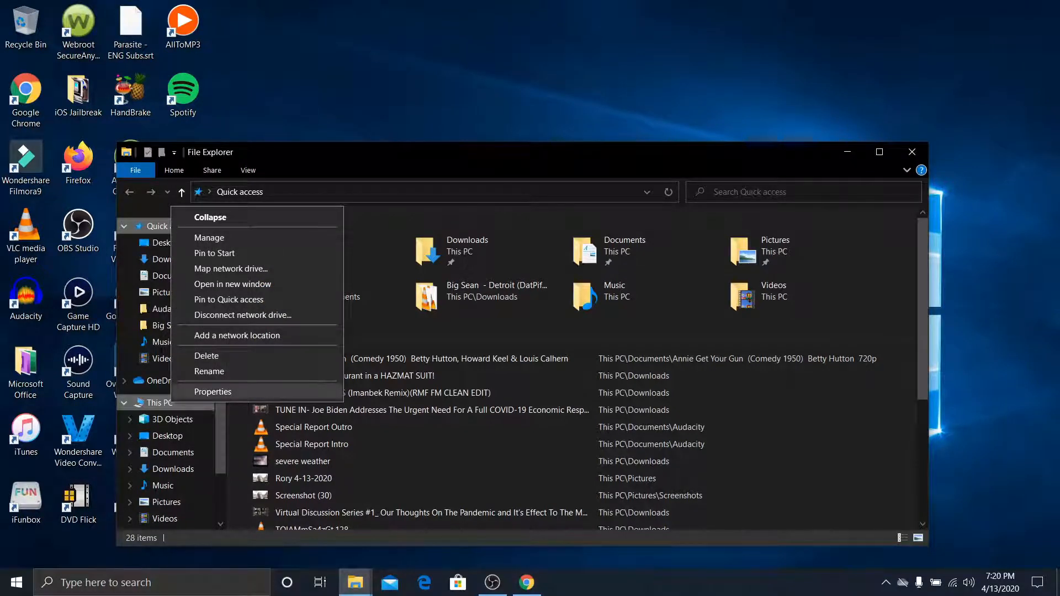
left_click(212, 392)
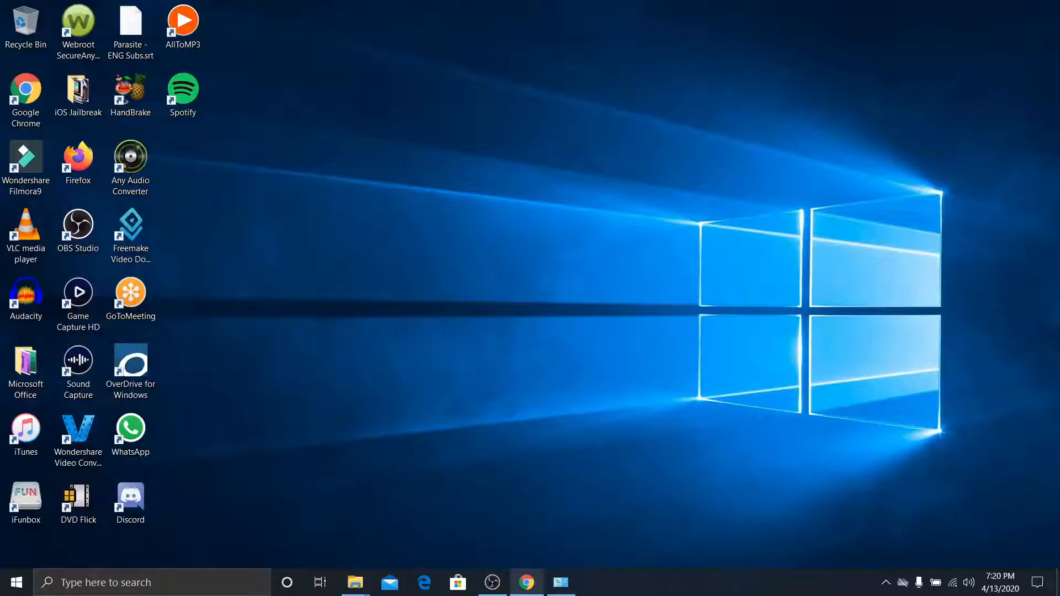
left_click(527, 582)
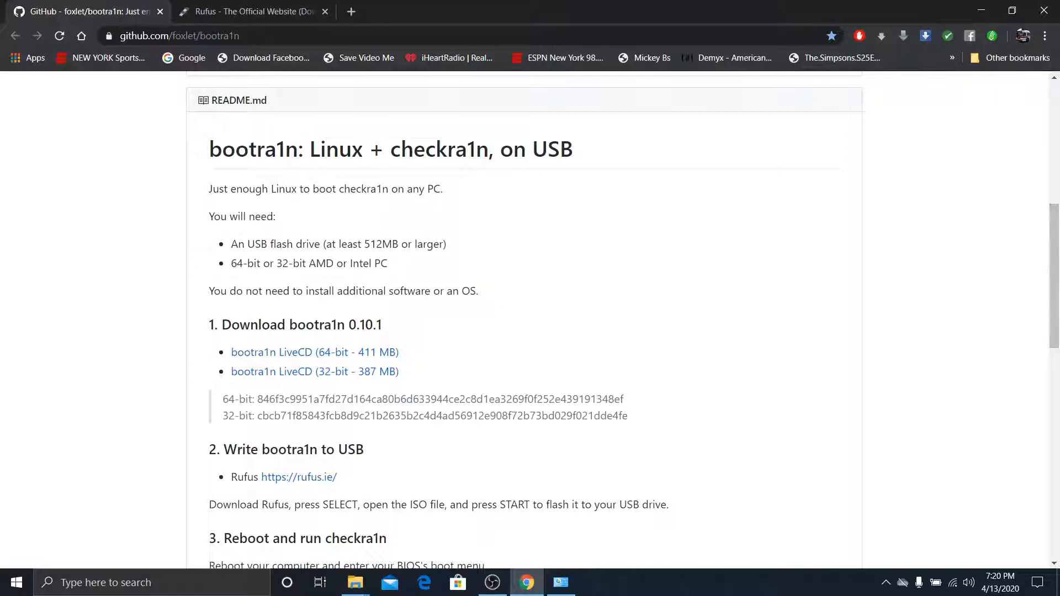
left_click(251, 11)
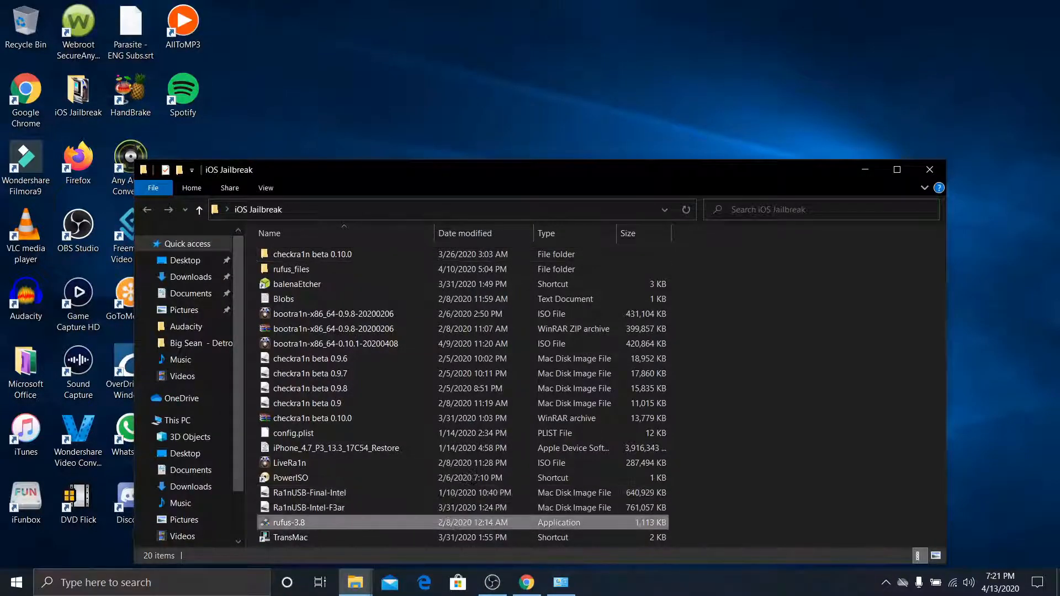
- Launch rufus-3.8 from the iOS Jailbreak folder and dismiss the Check For Updates notice
left_click(288, 522)
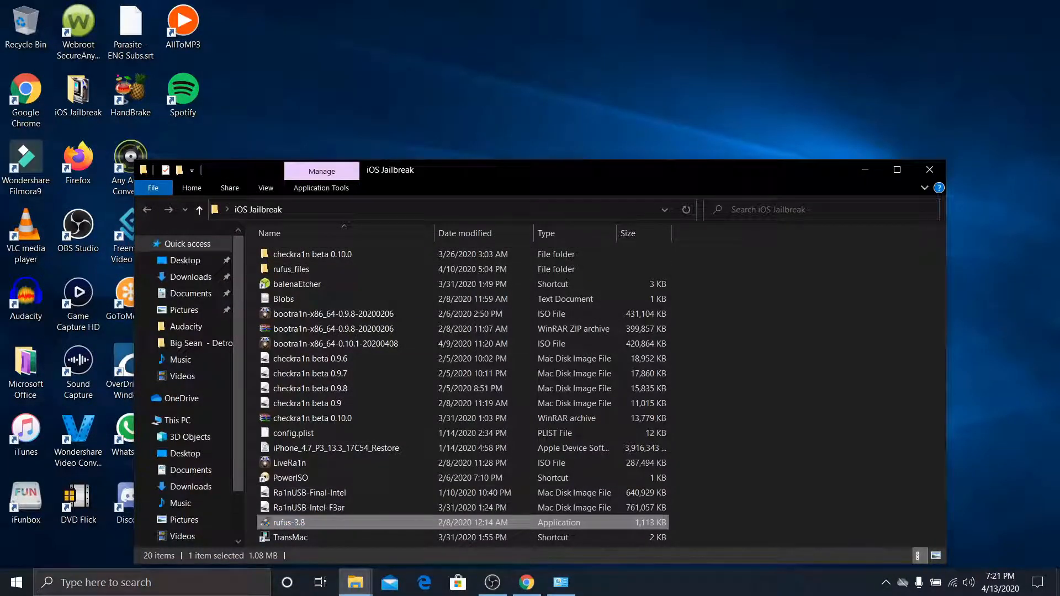
right_click(287, 522)
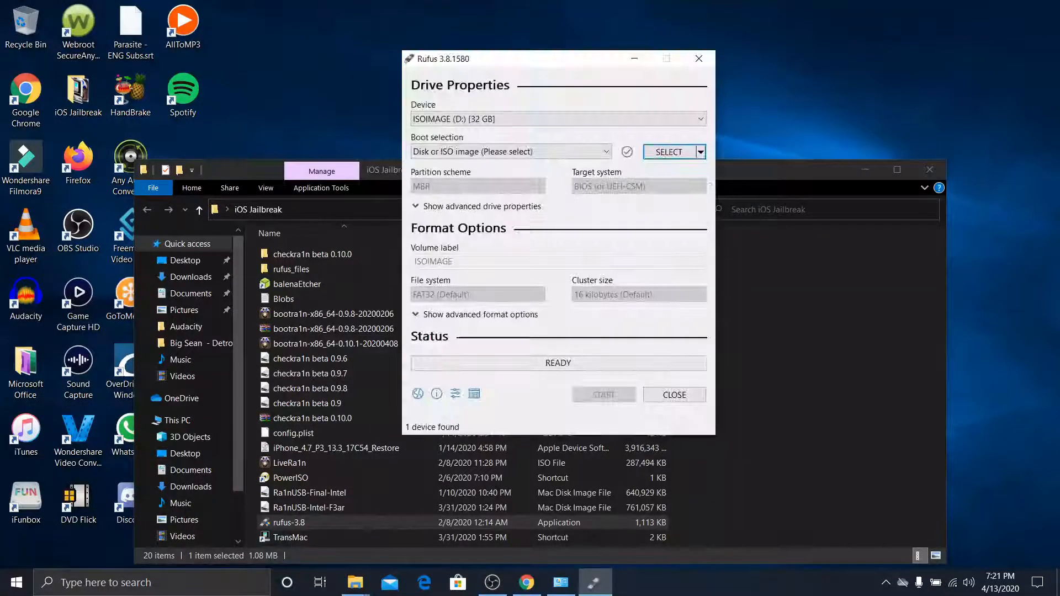
mouse_move(669, 152)
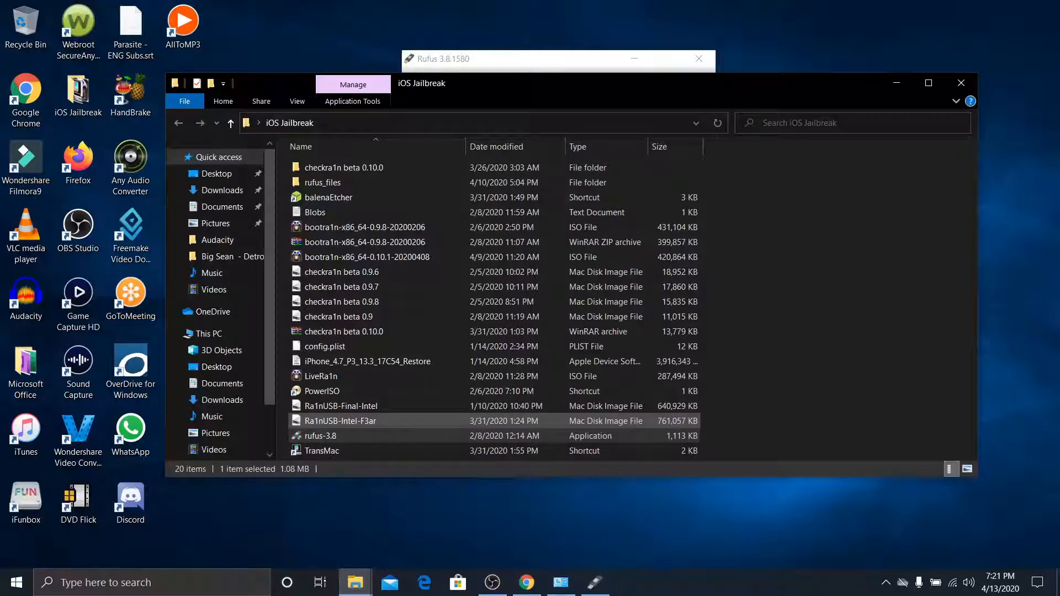
left_click(344, 271)
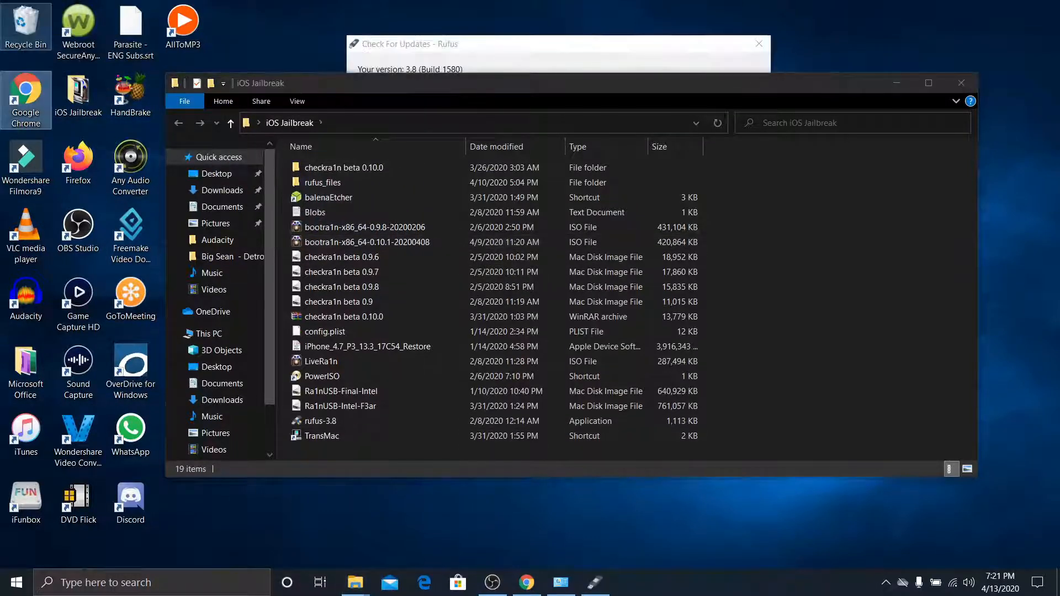
key("Delete")
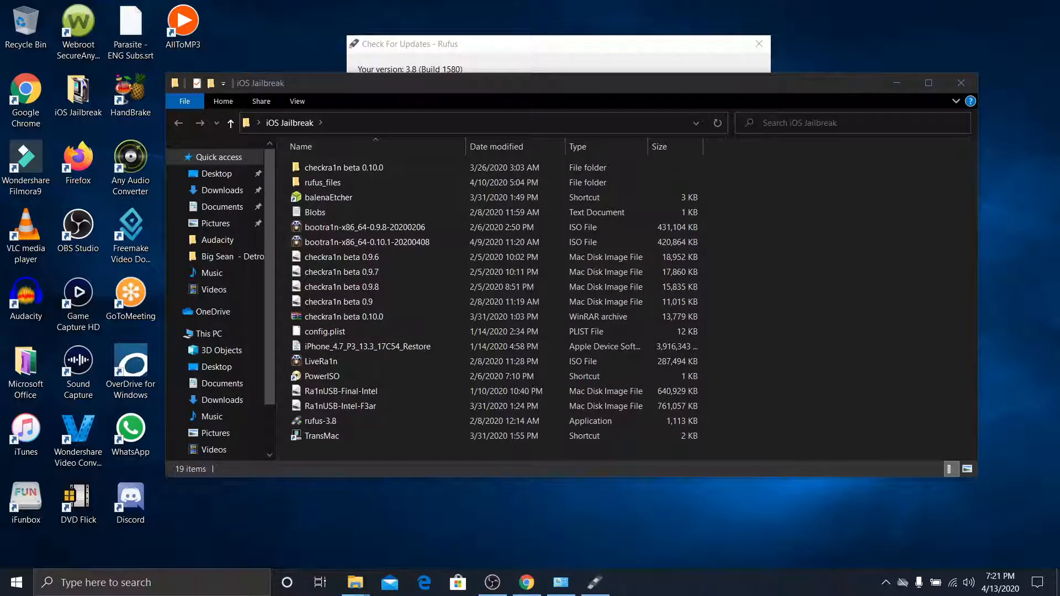
left_click(341, 272)
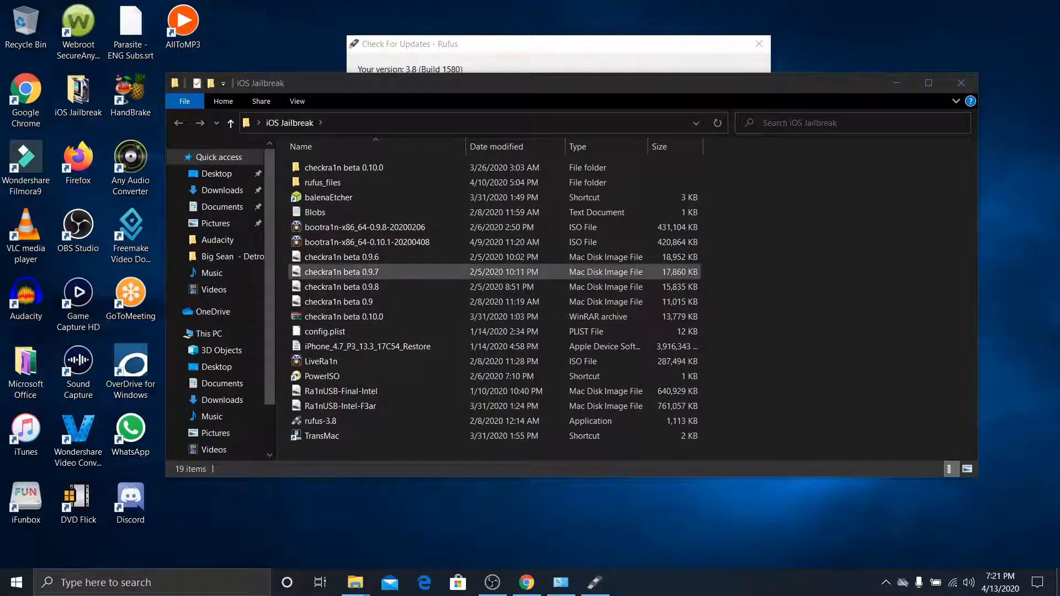
left_click(367, 242)
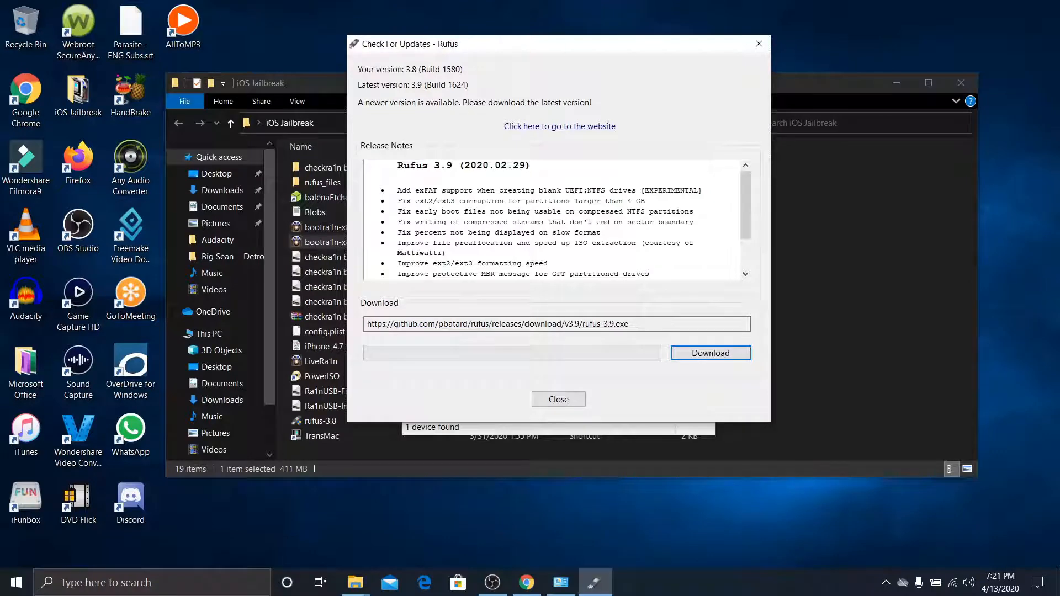
left_click(557, 399)
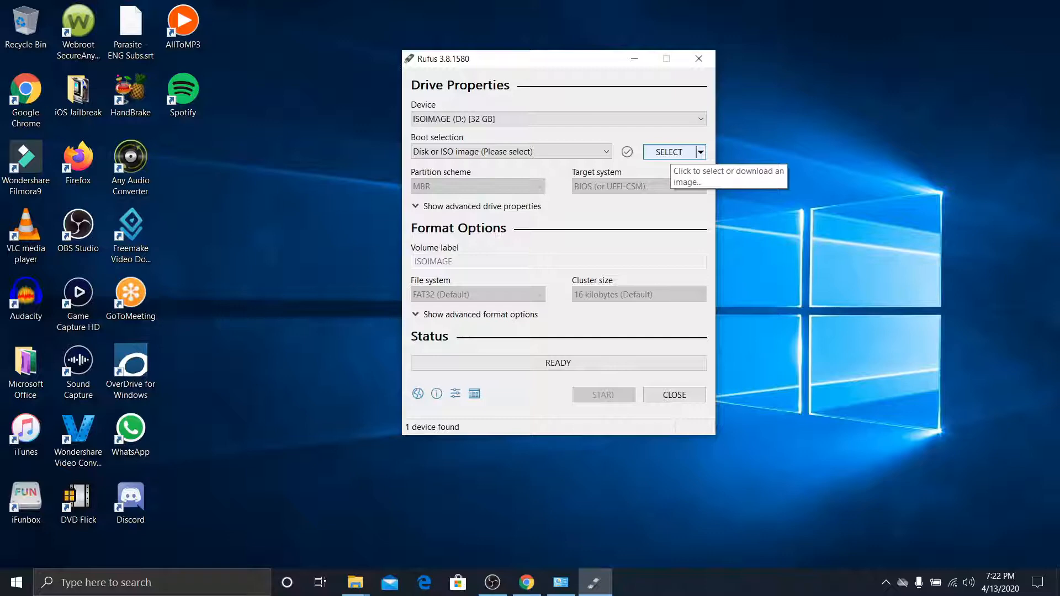
- Load bootra1n-x86_64-0.10.1-20200408.iso from the iOS Jailbreak folder into Rufus
left_click(667, 151)
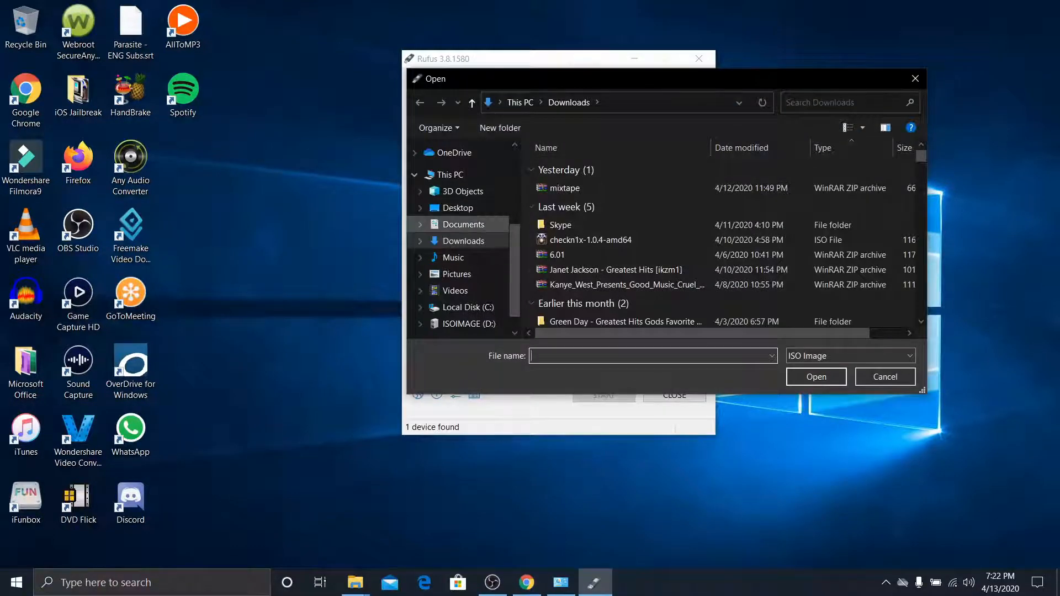
left_click(457, 208)
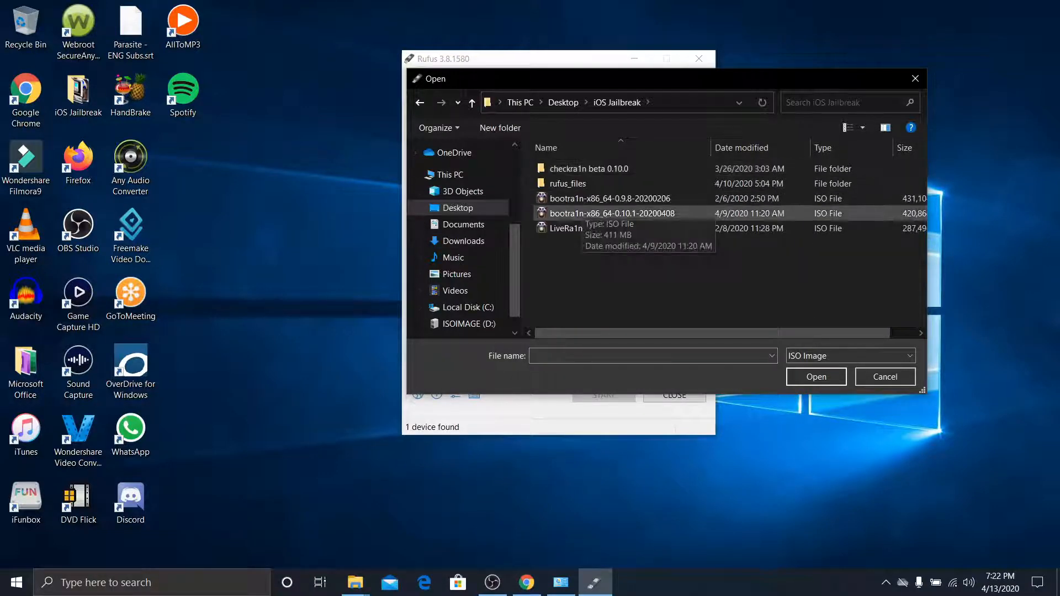
left_click(611, 213)
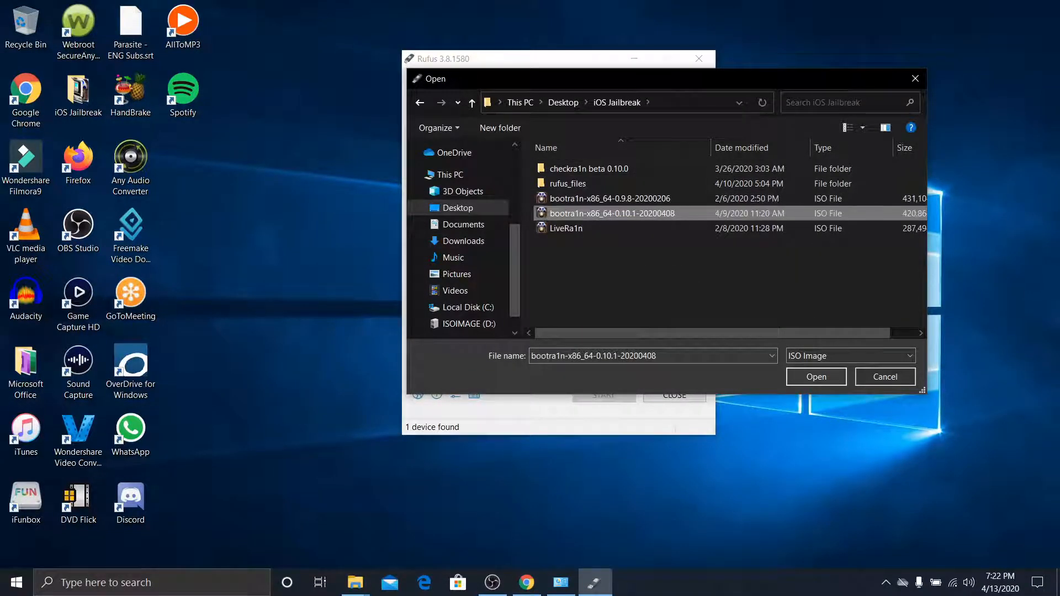
left_click(816, 377)
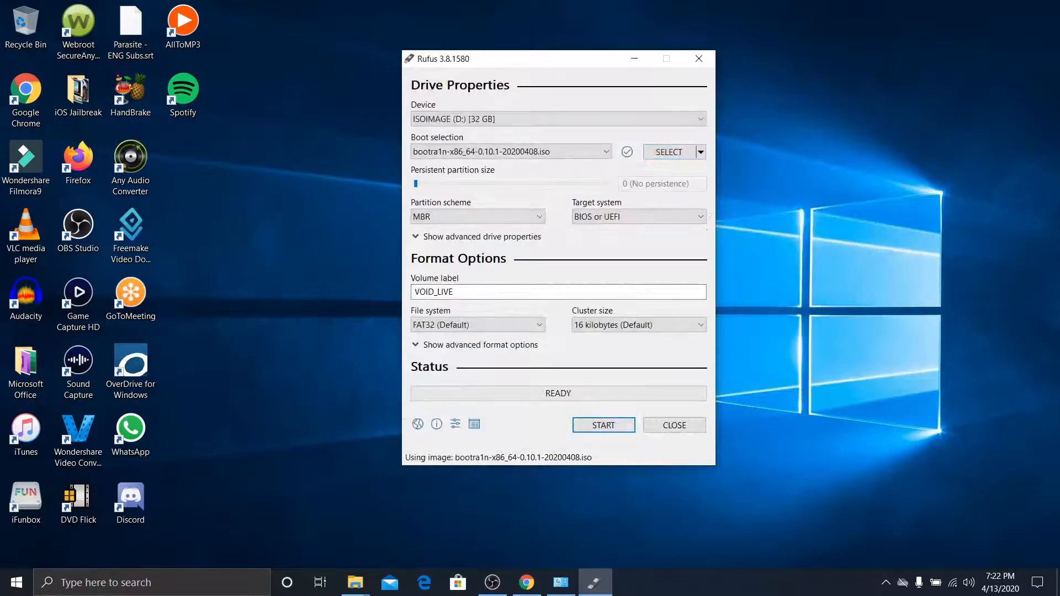
- Start writing to the 32 GB drive in ISO Image mode and confirm the data-erase warning
left_click(603, 425)
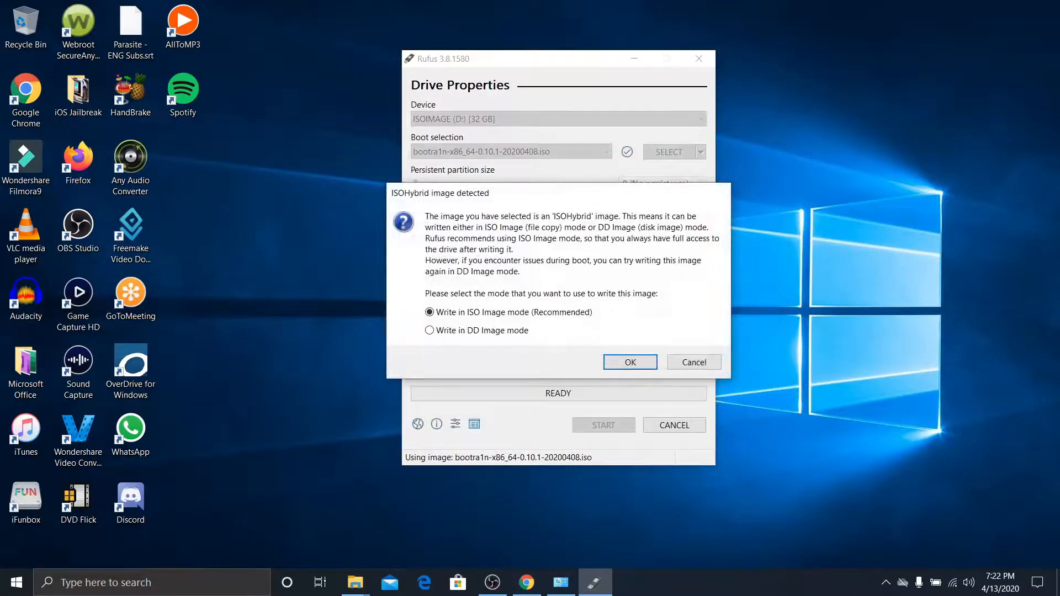
left_click(629, 362)
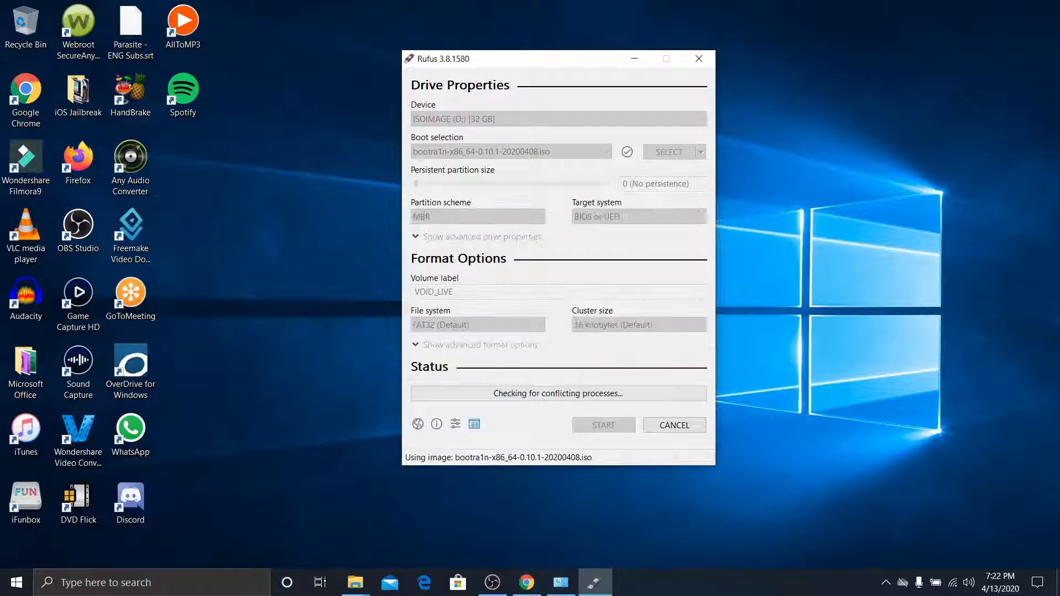
left_click(602, 425)
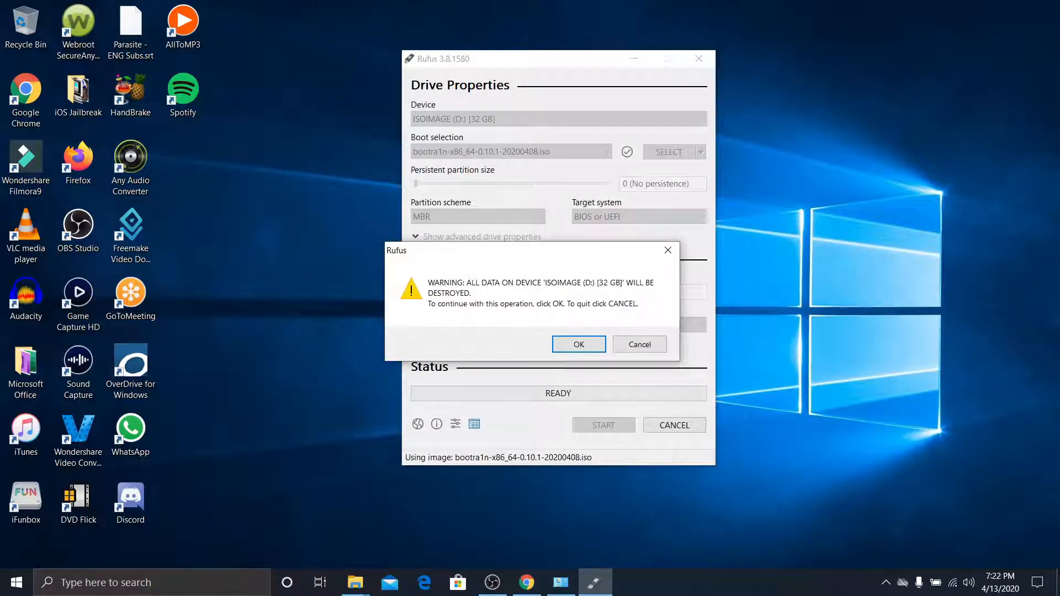
left_click(578, 344)
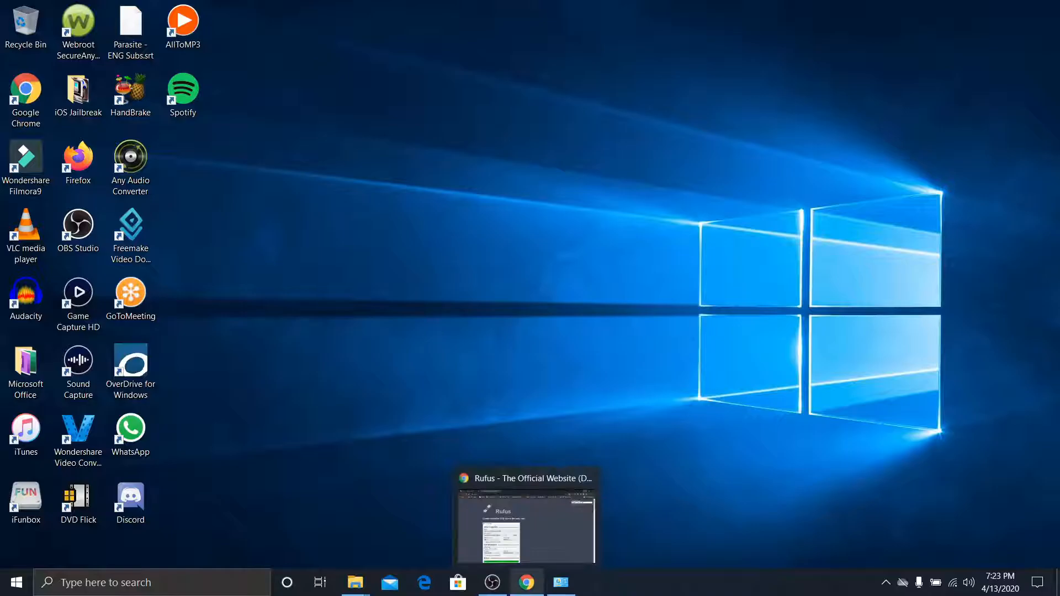
- Restore Chrome and scroll down the bootra1n README
left_click(526, 582)
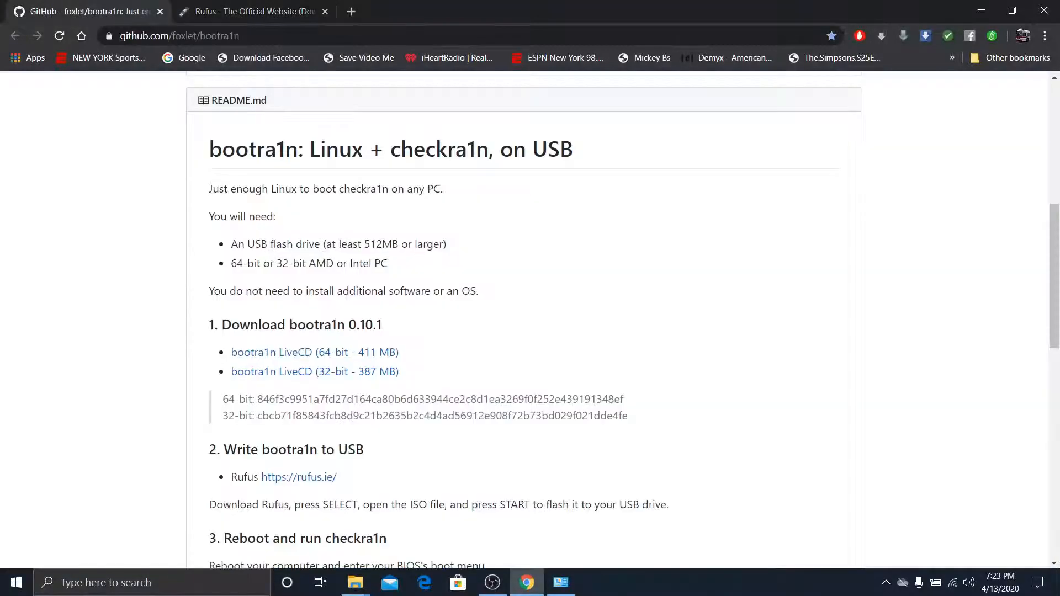
scroll("down", 3)
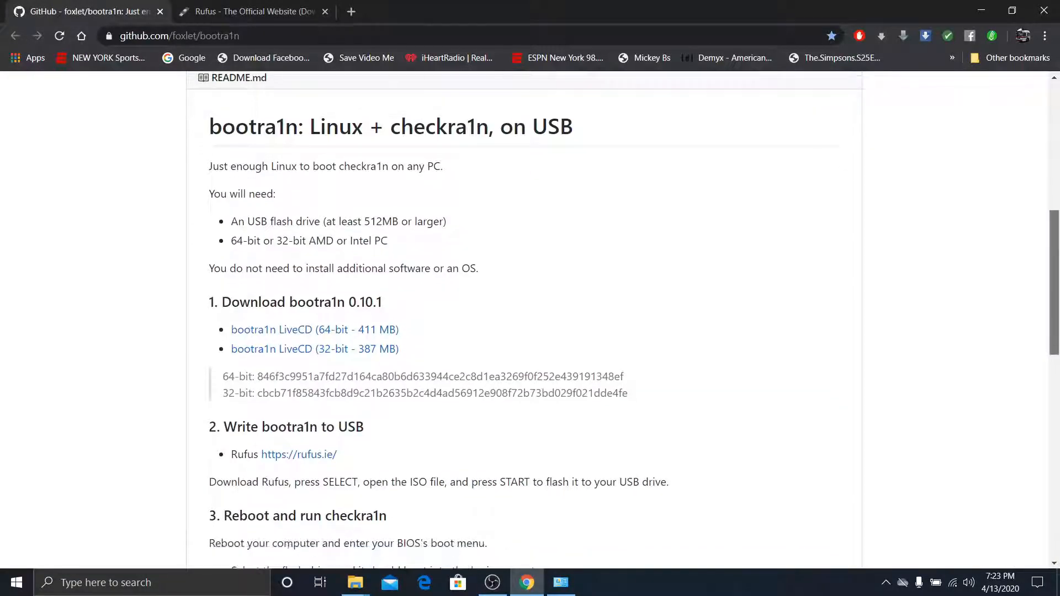
scroll("down", 3)
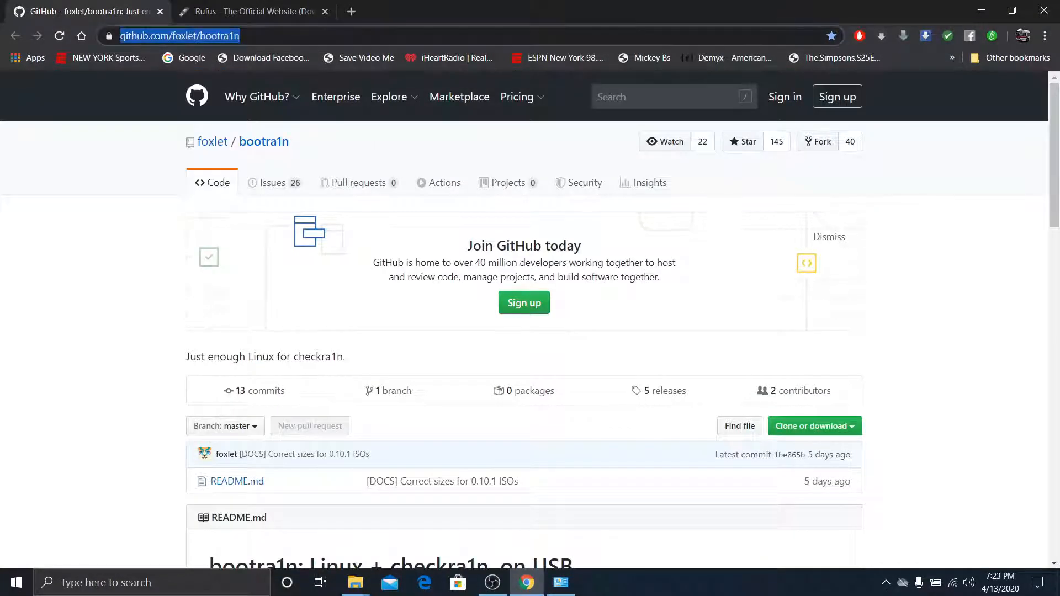
- Glance at the Rufus tab, then scroll the README to section 3, Reboot and run checkra1n
left_click(250, 12)
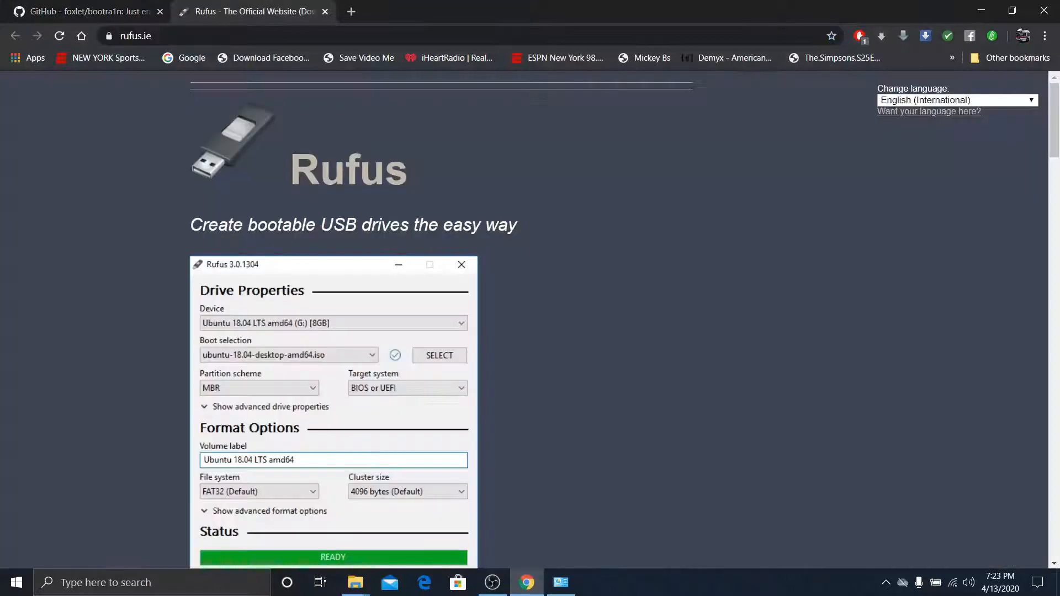
left_click(87, 11)
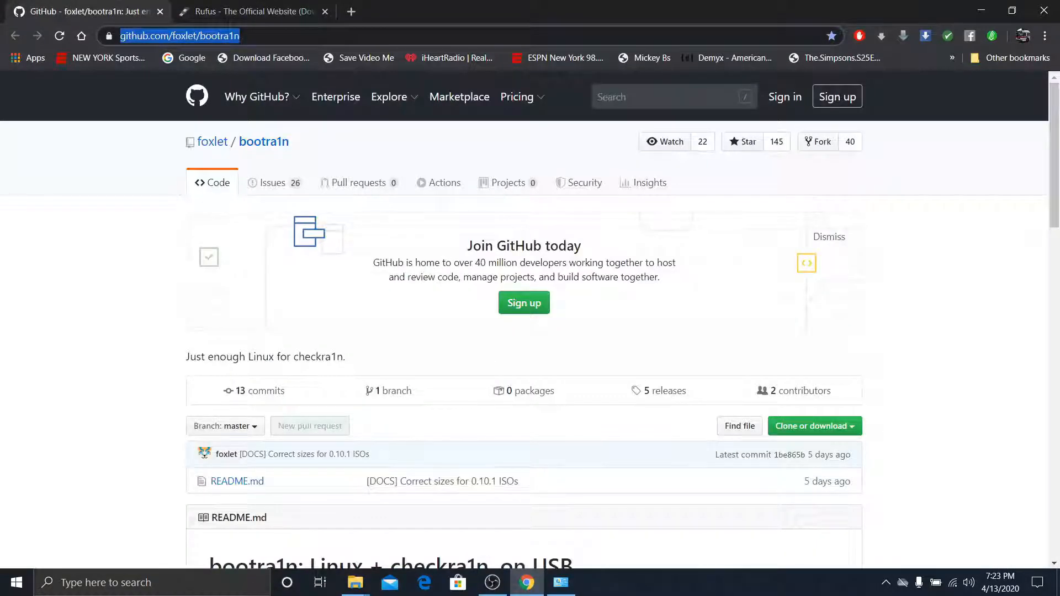
scroll("down", 3)
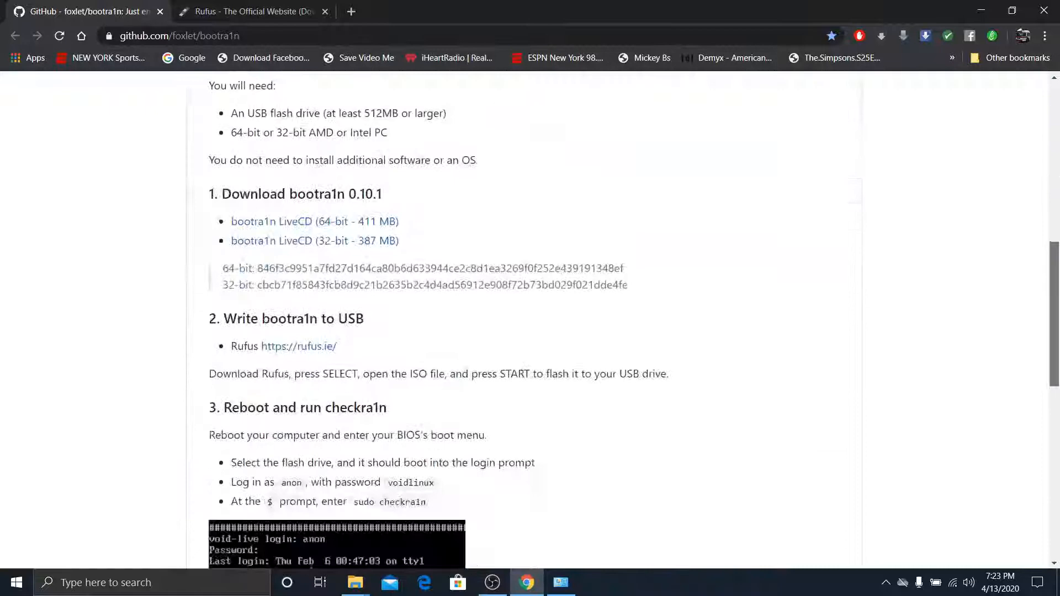
scroll("down", 3)
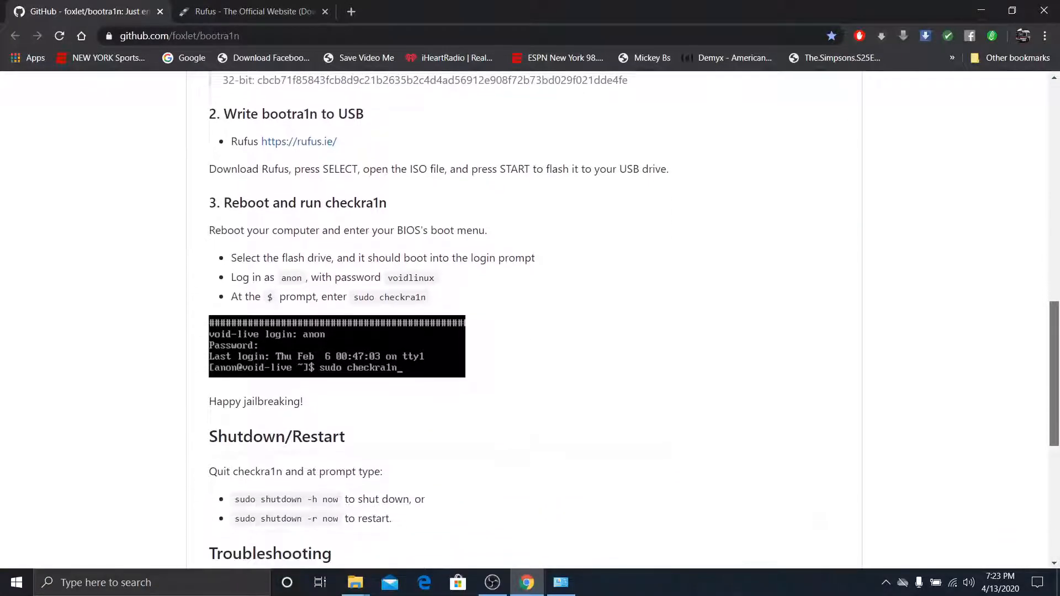
scroll("down", 3)
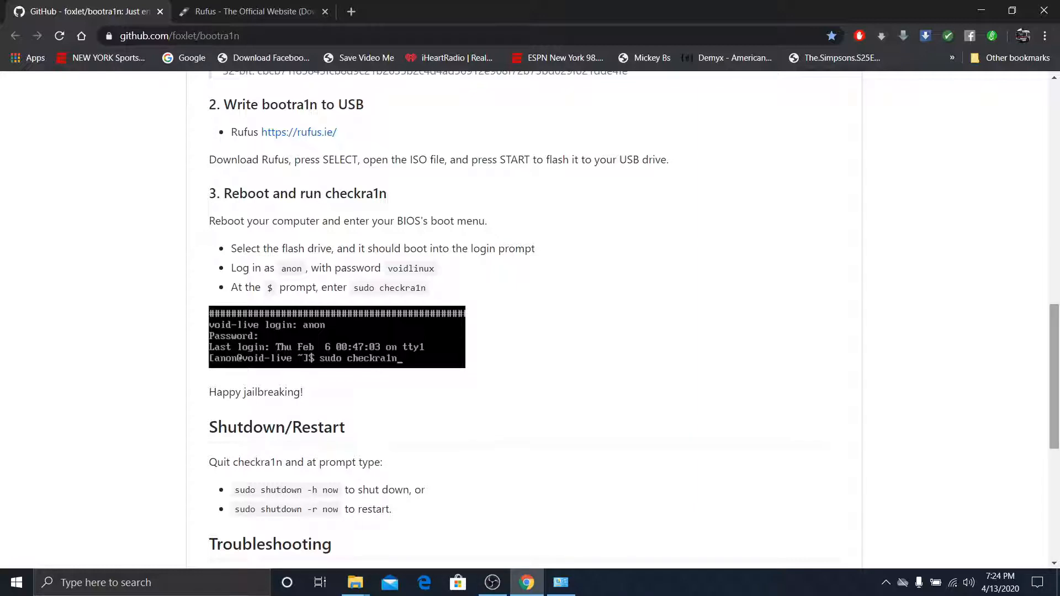
scroll("down", 3)
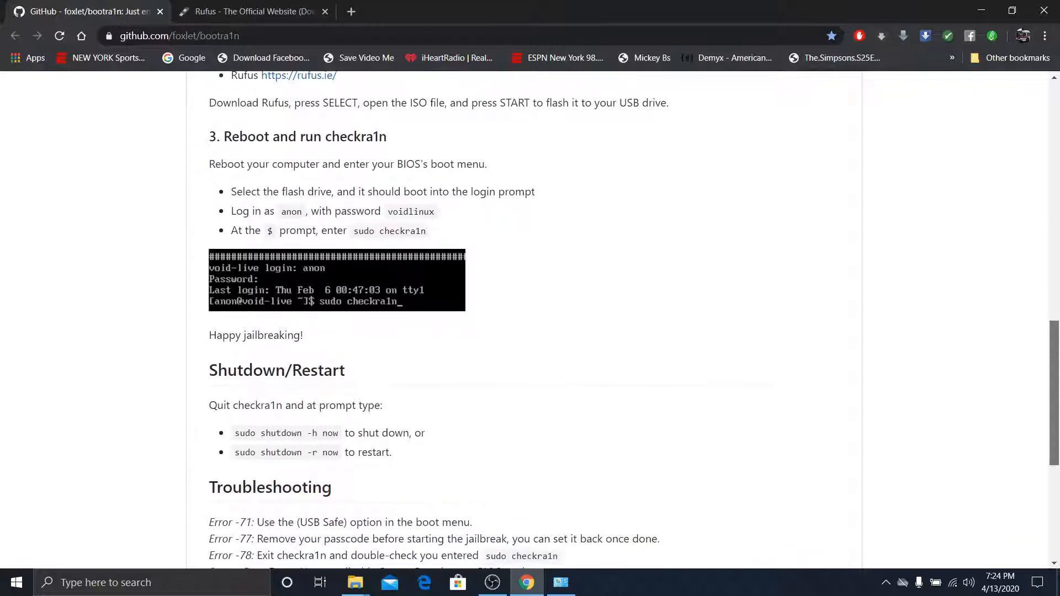
scroll("down", 3)
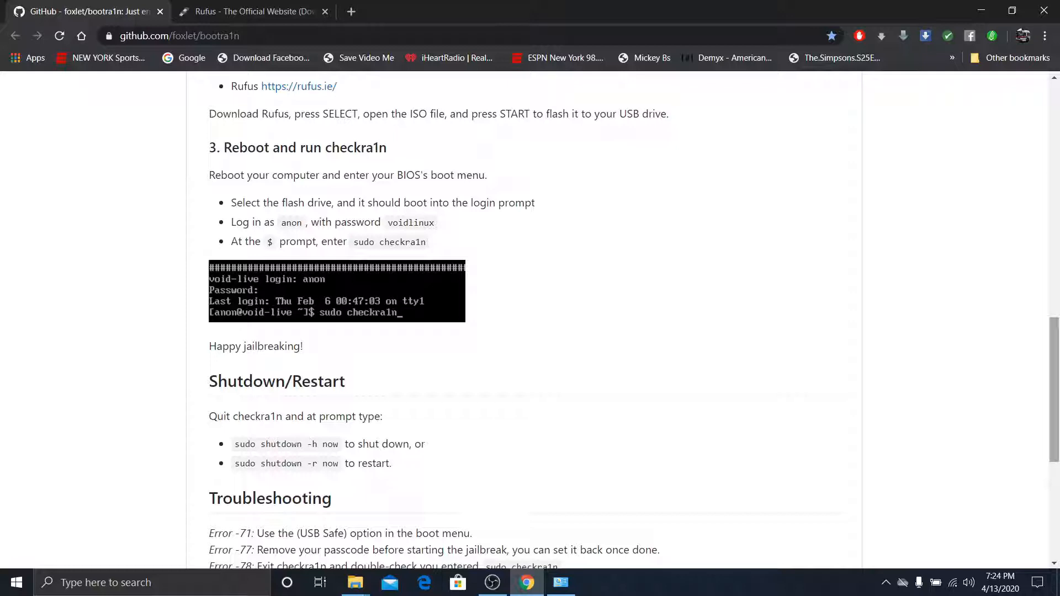
scroll("down", 3)
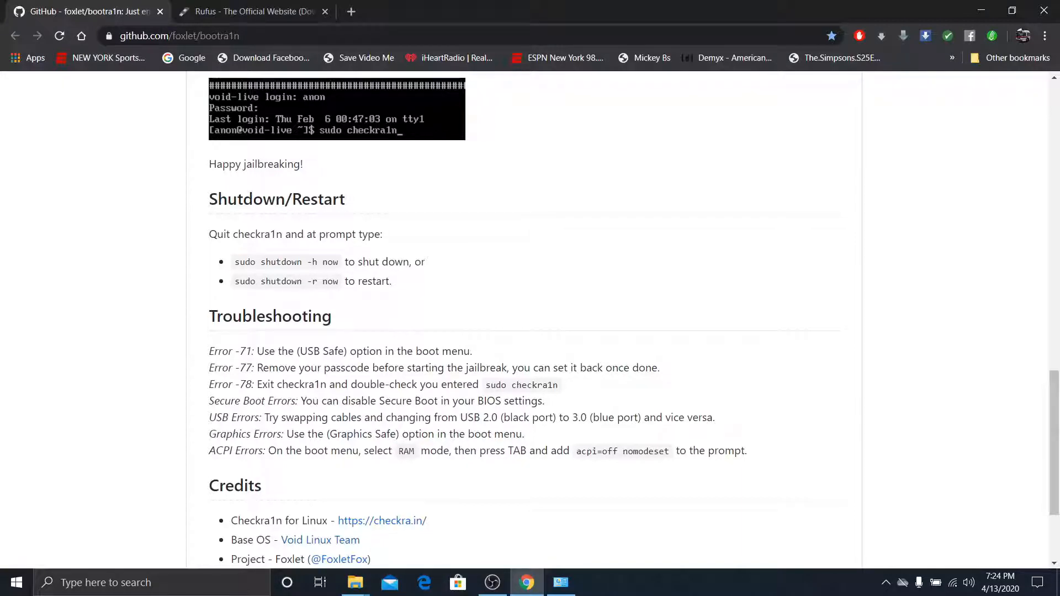
left_click_drag(208, 352, 747, 451)
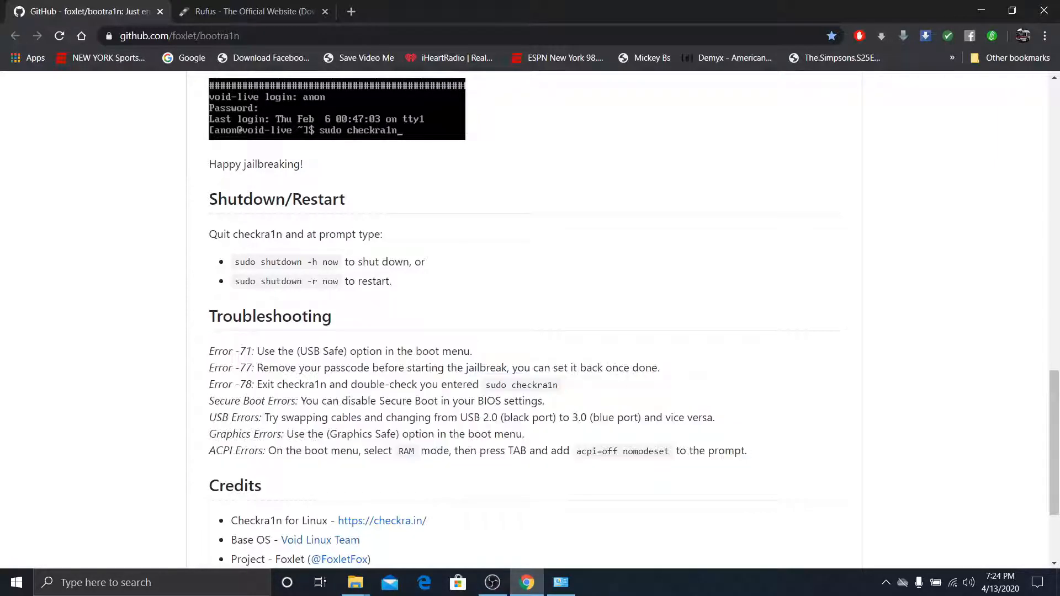
scroll("down", 3)
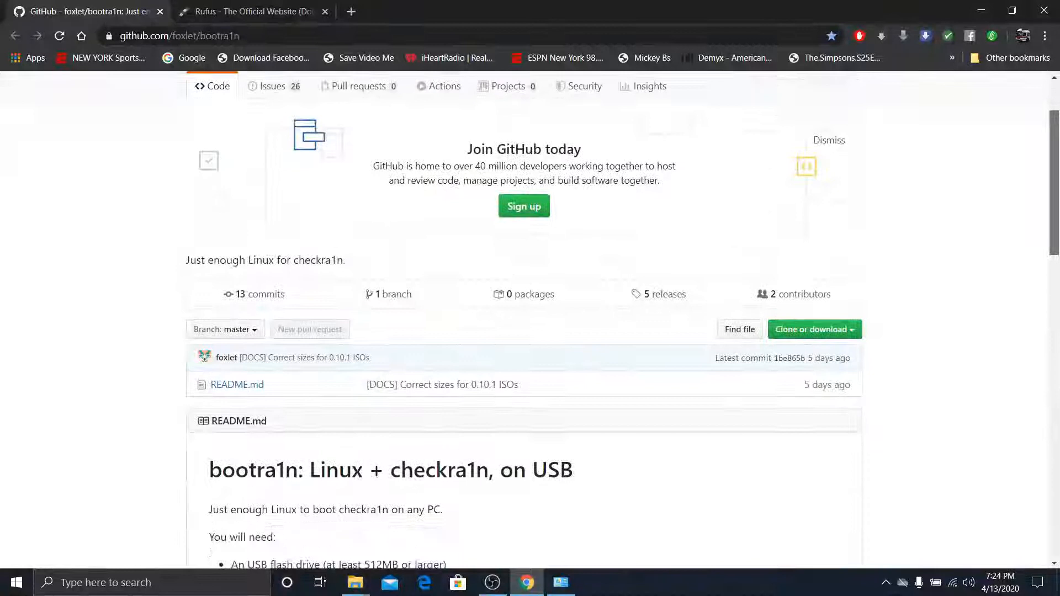
scroll("down", 3)
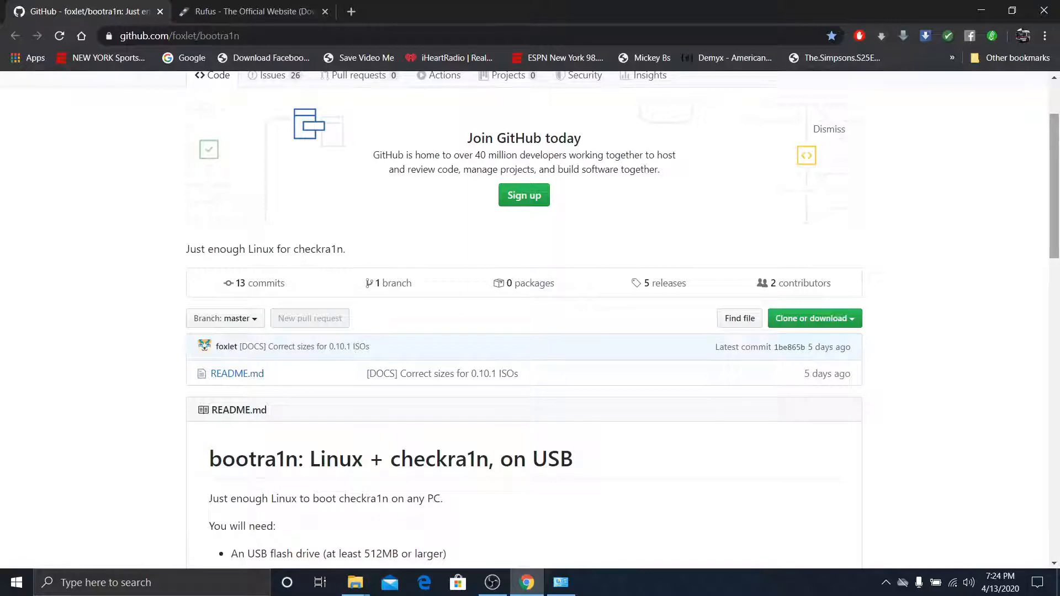
scroll("down", 3)
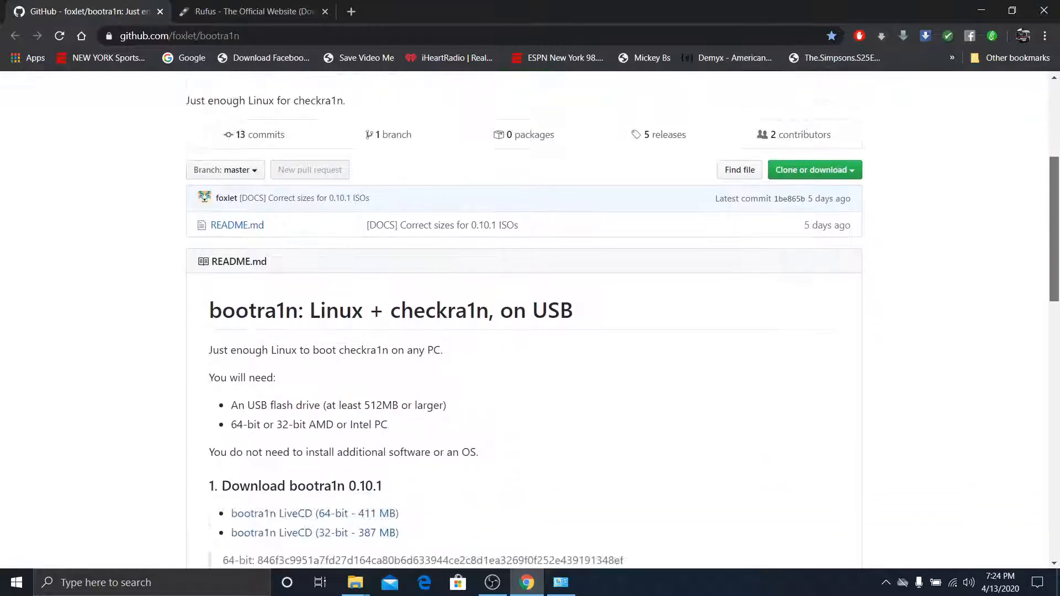
scroll("down", 3)
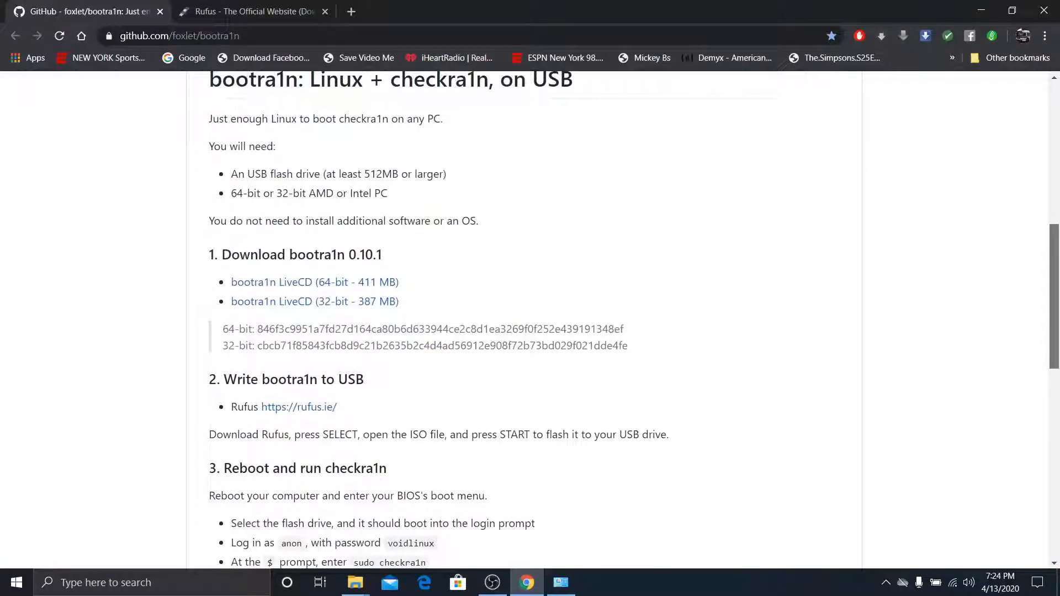
scroll("down", 3)
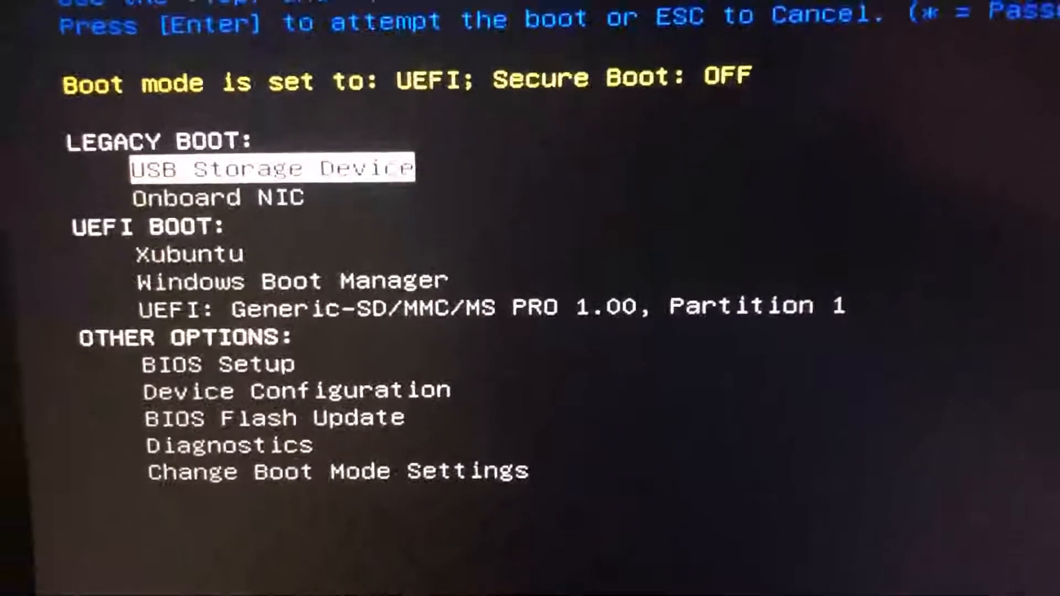
- Move down two entries in the one-time boot menu and boot from the USB drive
key("Down")
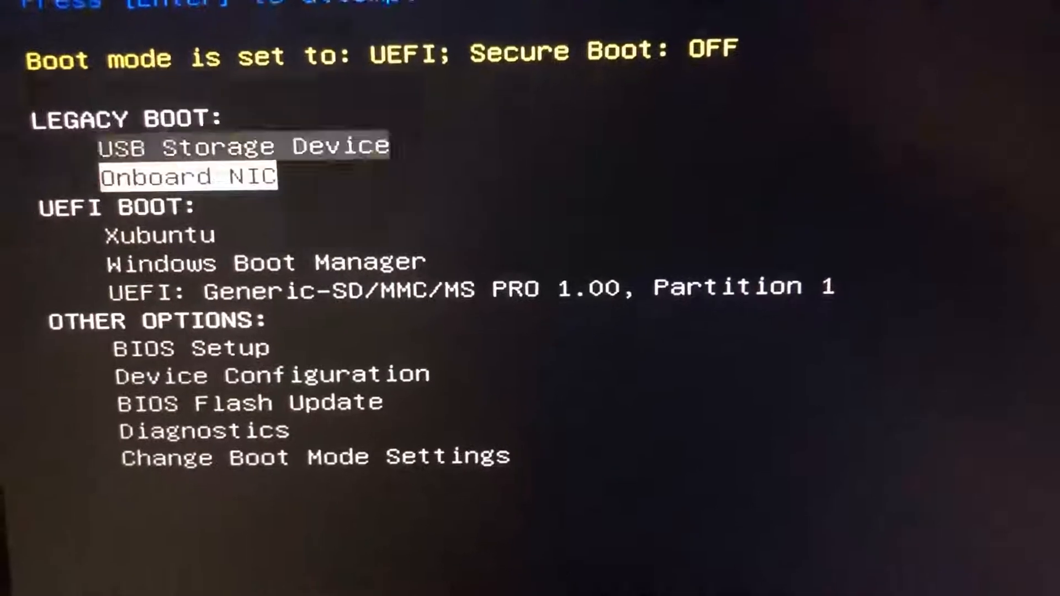
key("Down")
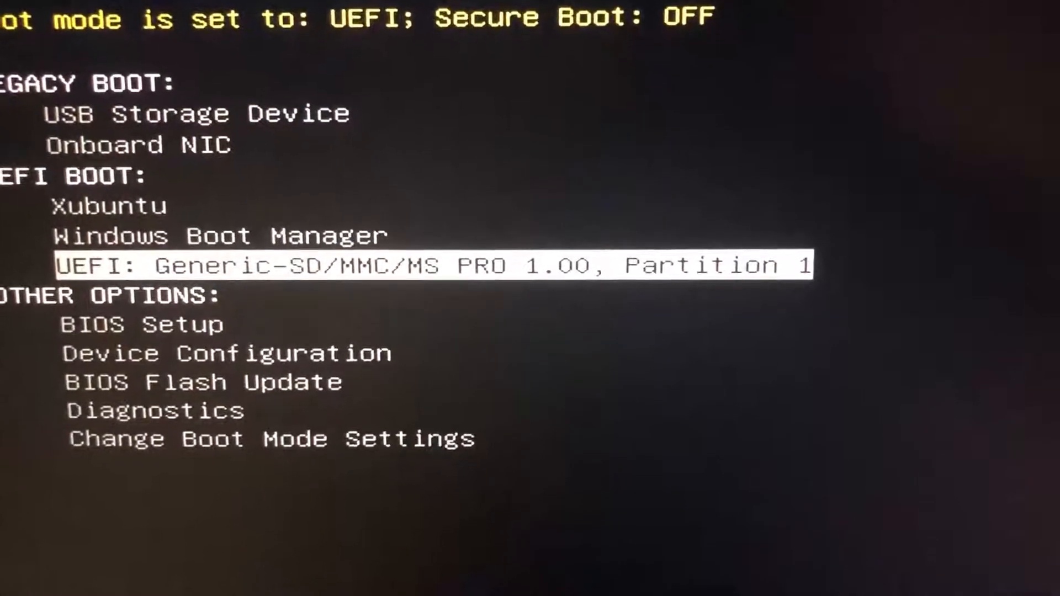
key("enter")
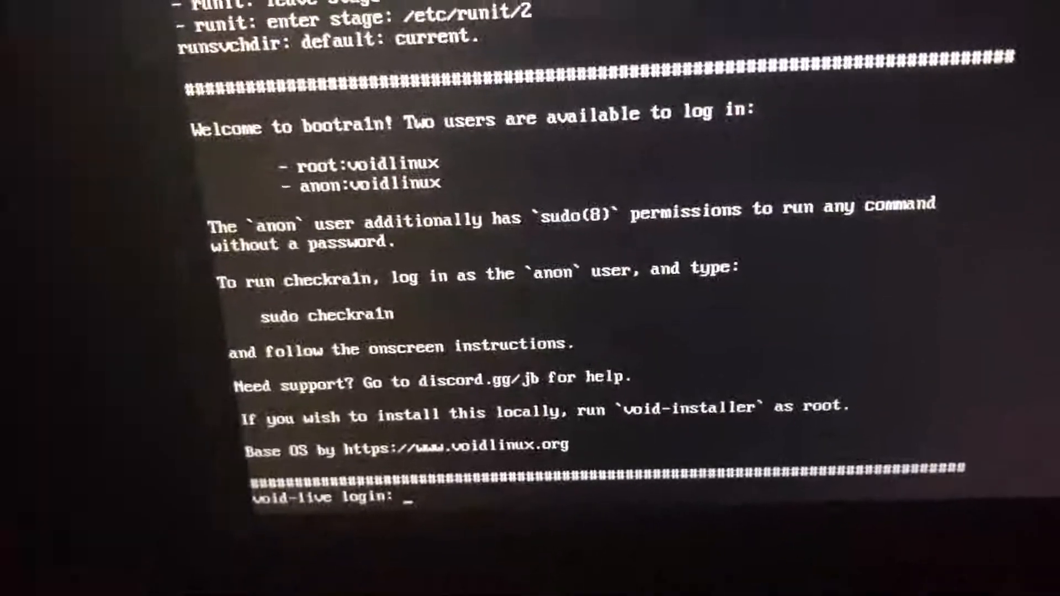
- Log in as anon and begin typing 'sudo checkra1n' at the shell prompt
type("a")
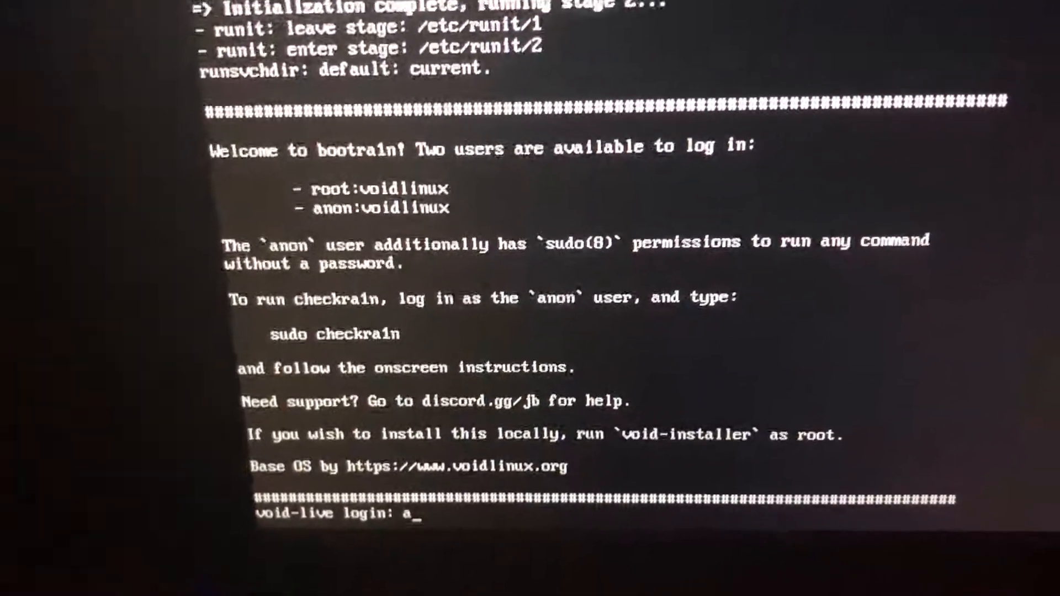
type("non")
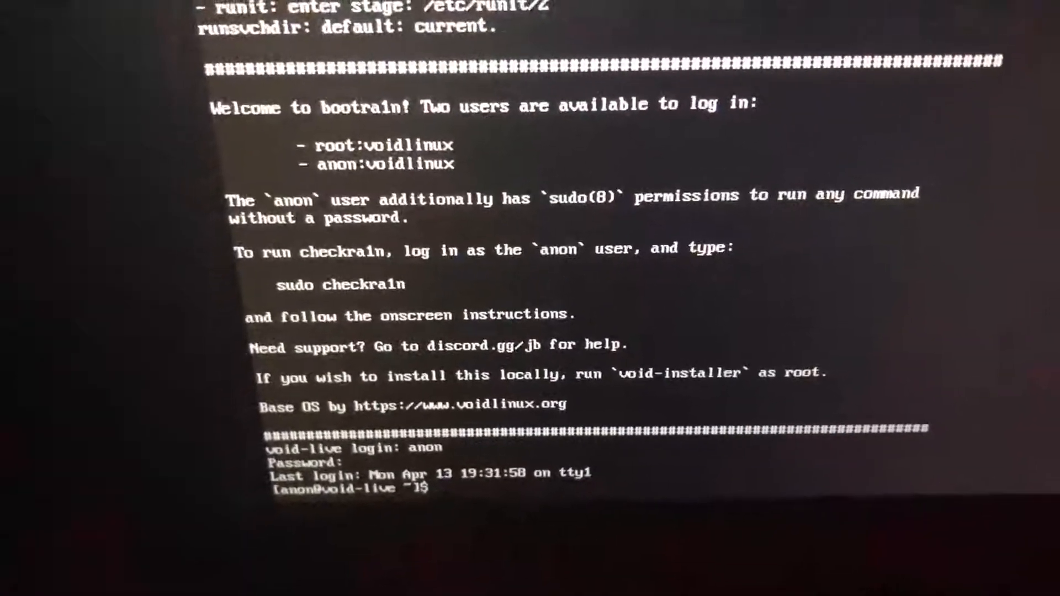
type("su")
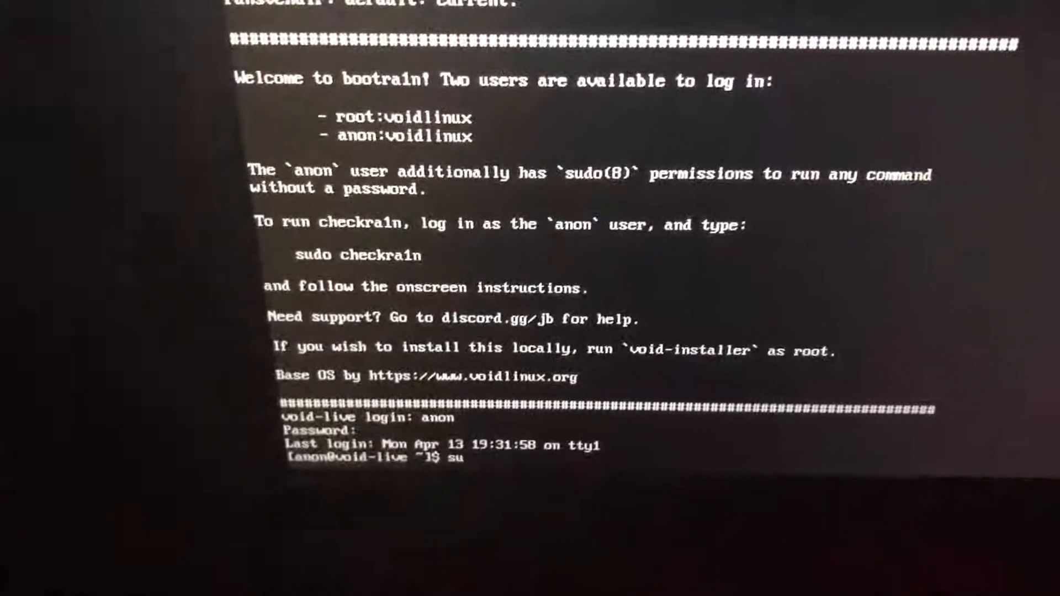
type("sudo c")
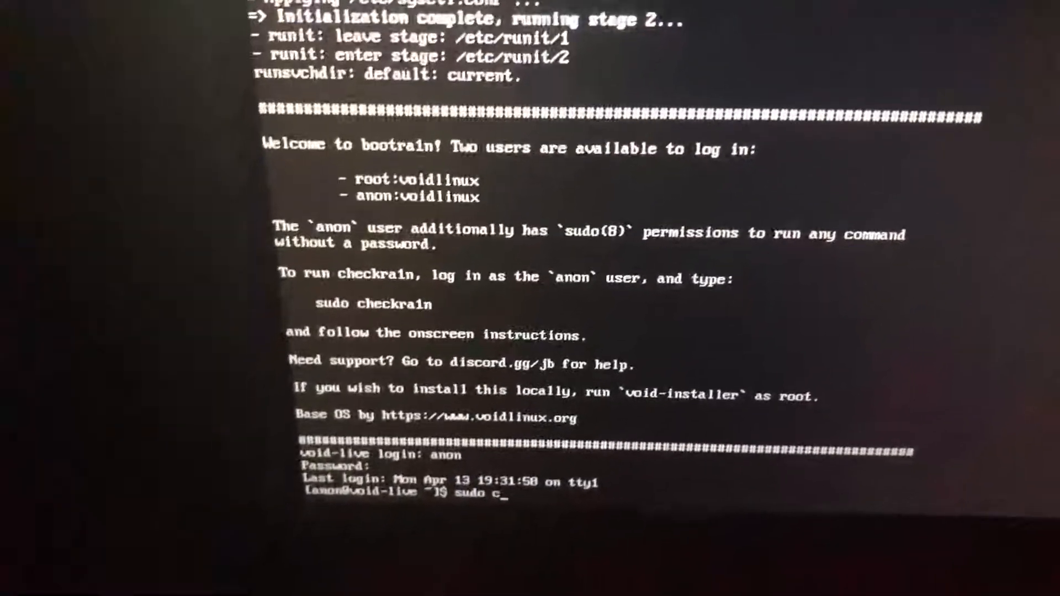